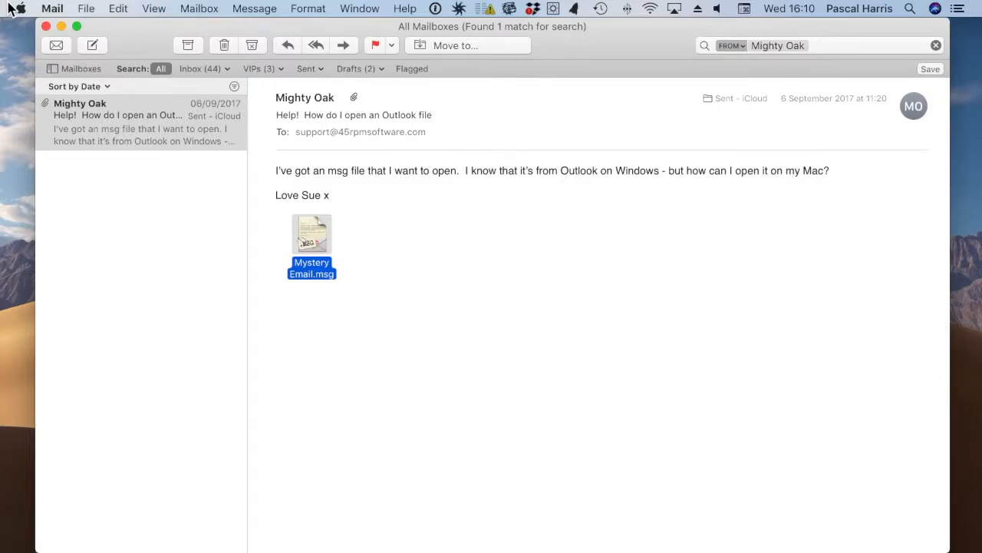
Open the Apple menu in Mail's menu bar
click(20, 8)
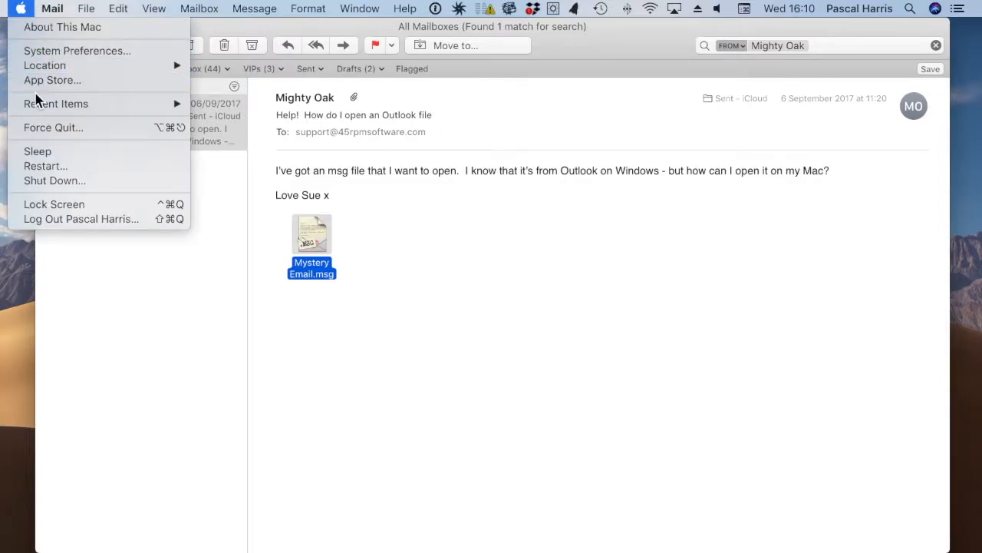
Launch the App Store and search for 'mailraider'
click(53, 80)
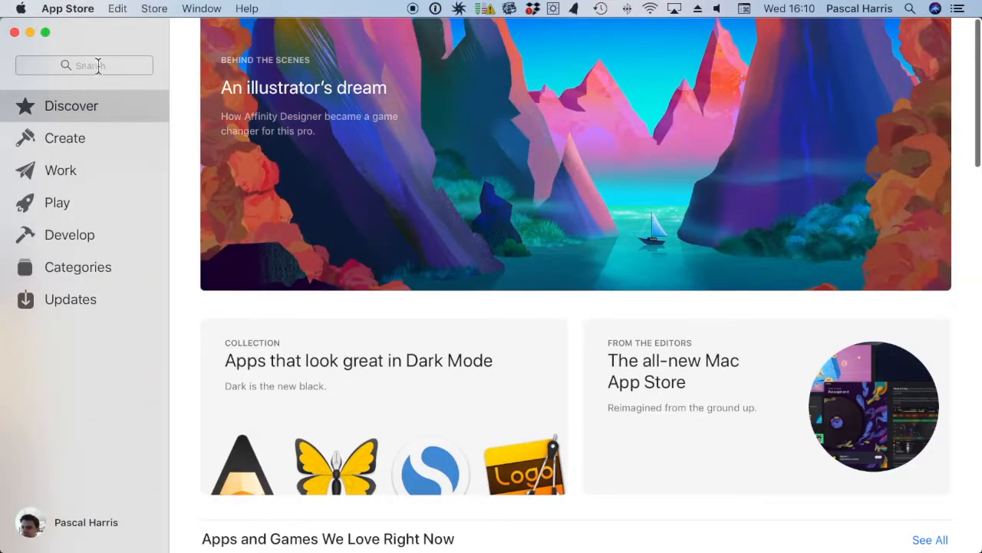
text(ma)
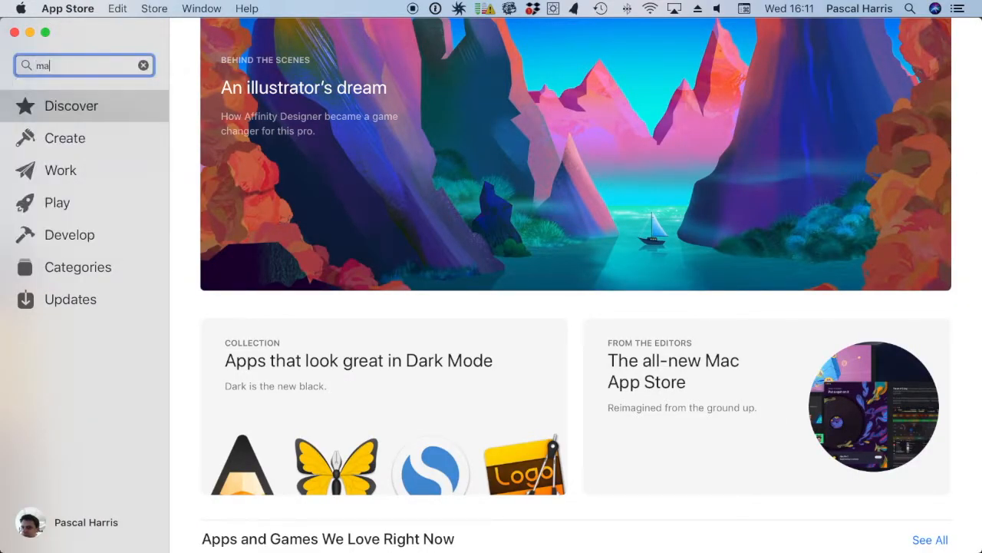
text(ilraider)
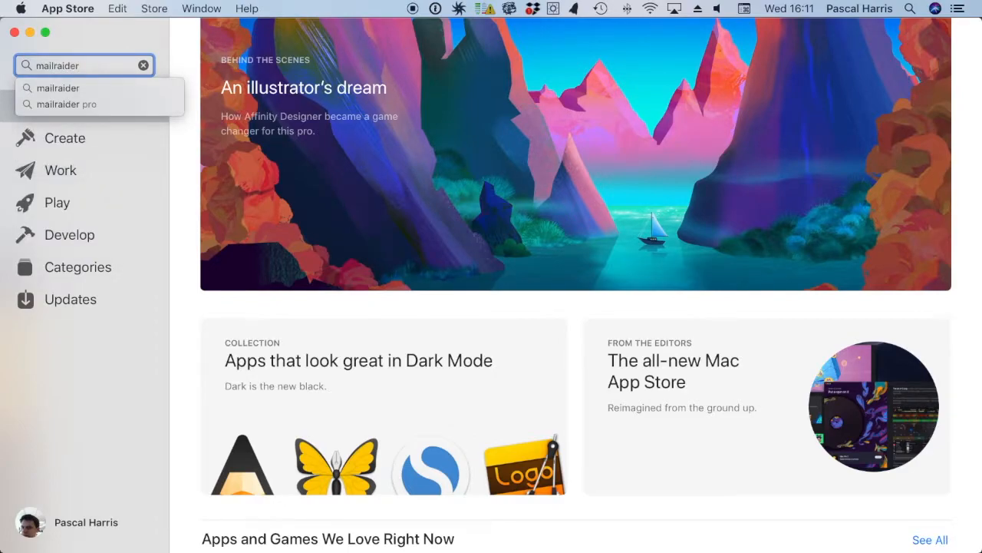
mouse_move(69, 104)
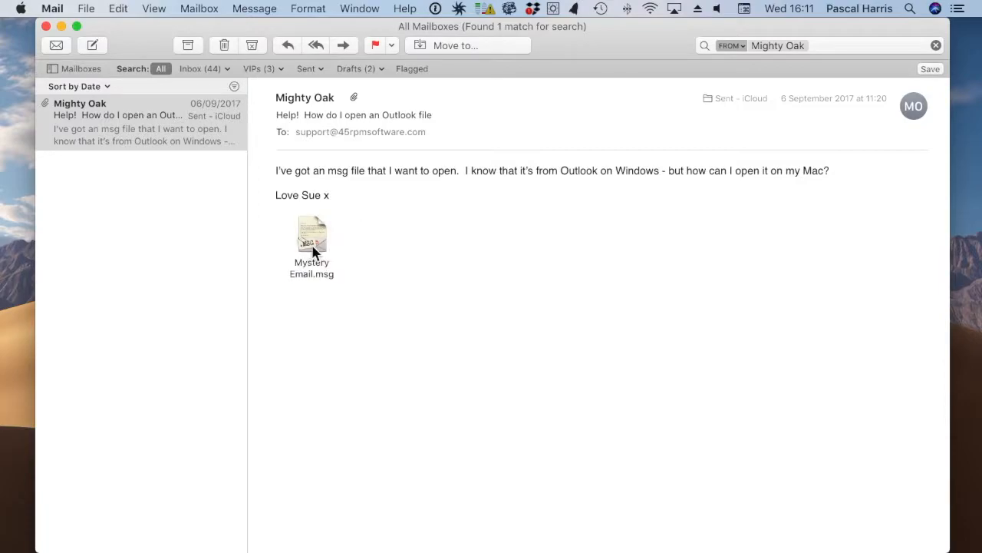
Open the Mystery Email.msg attachment in MailRaider Pro
click(311, 241)
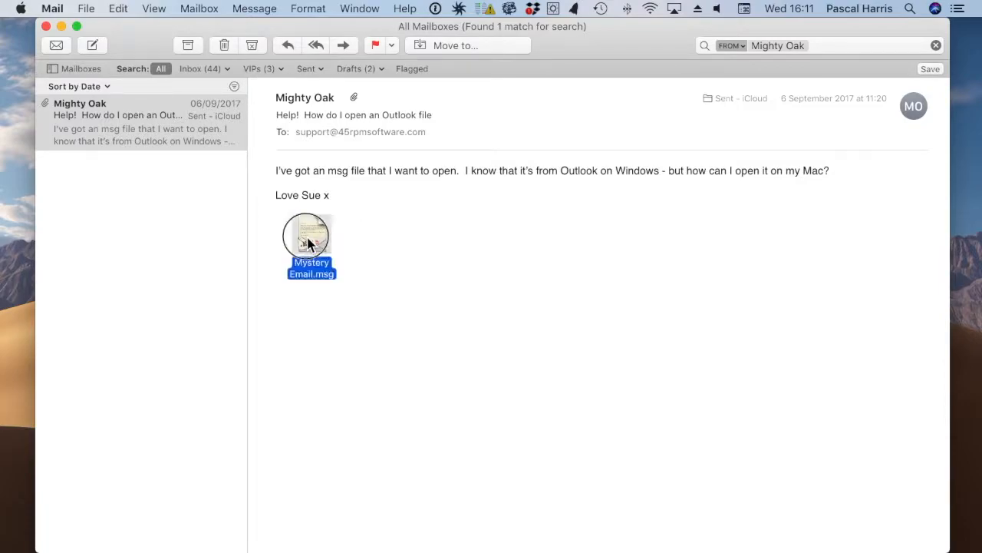
double_click(306, 235)
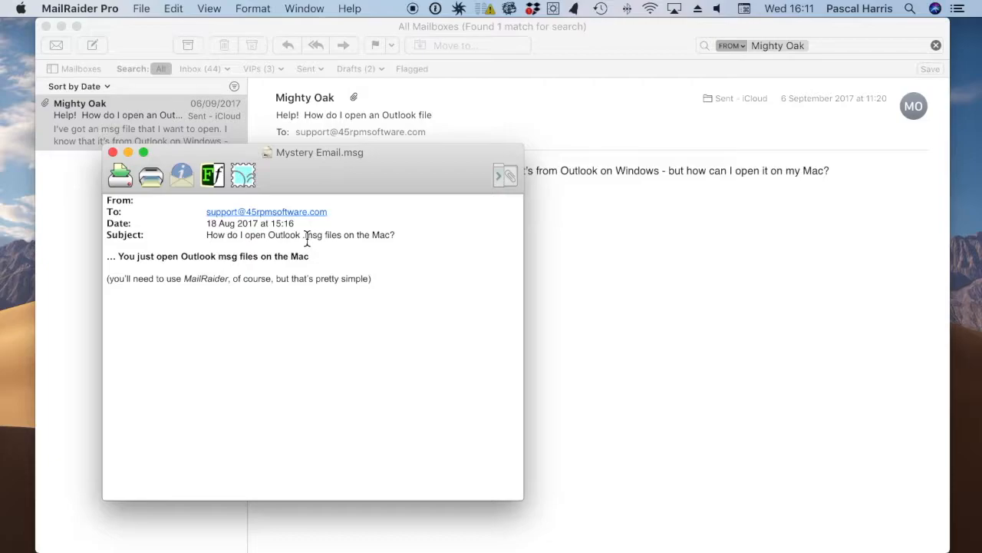
Open MailRaider Pro Preferences from the application menu
click(80, 8)
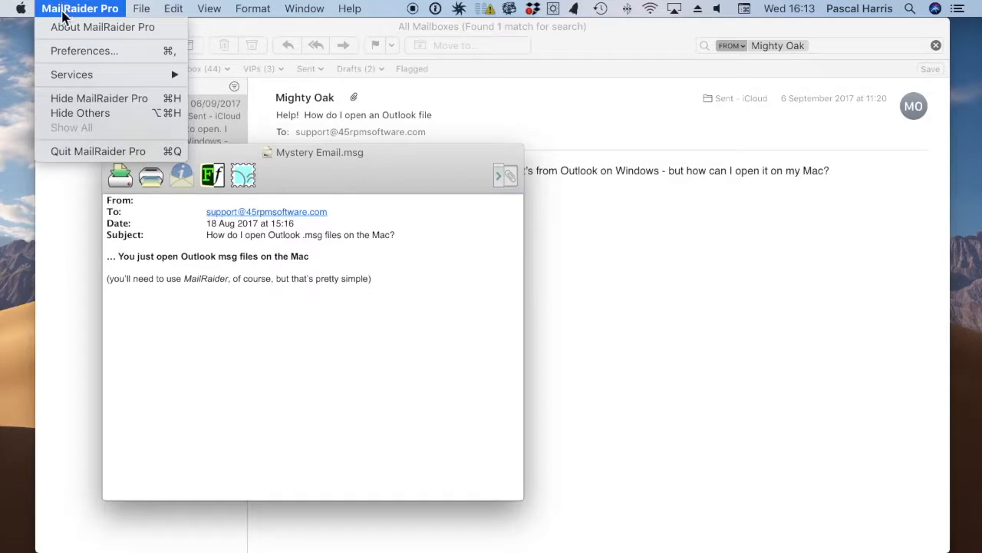
click(83, 51)
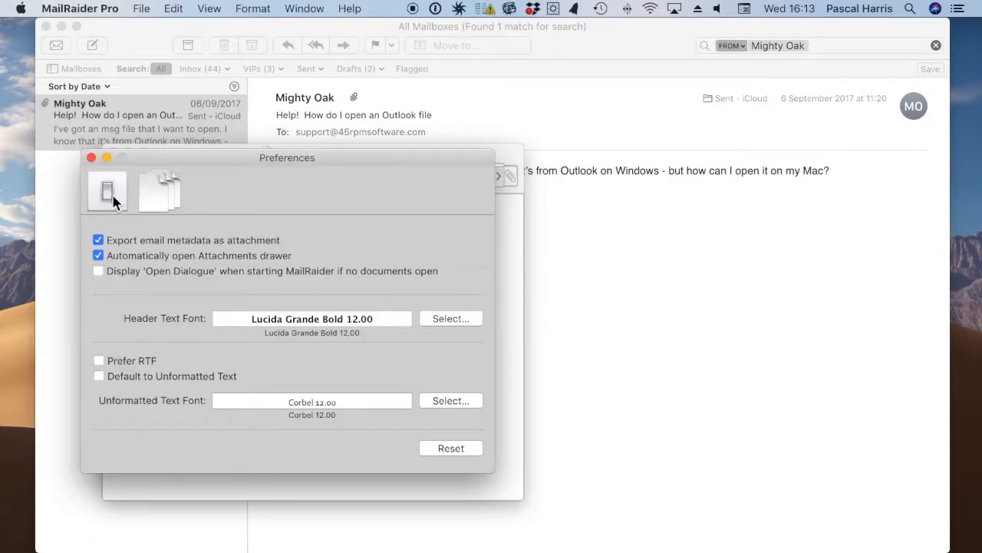
mouse_move(183, 254)
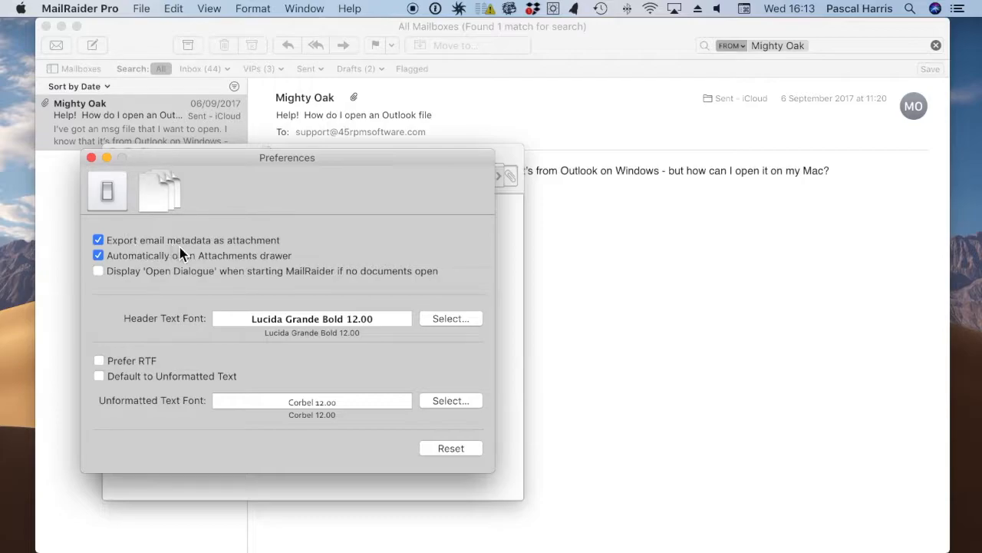
mouse_move(180, 307)
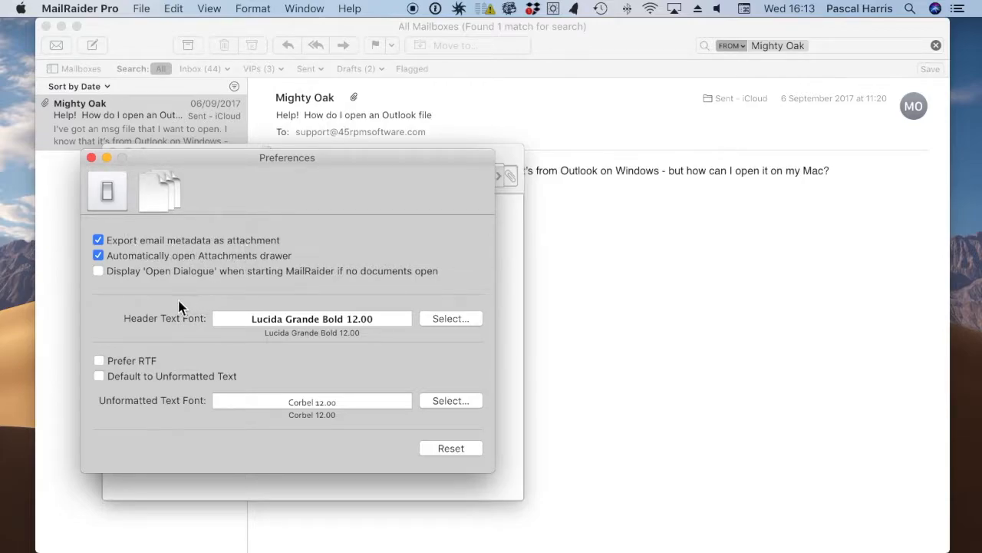
mouse_move(245, 265)
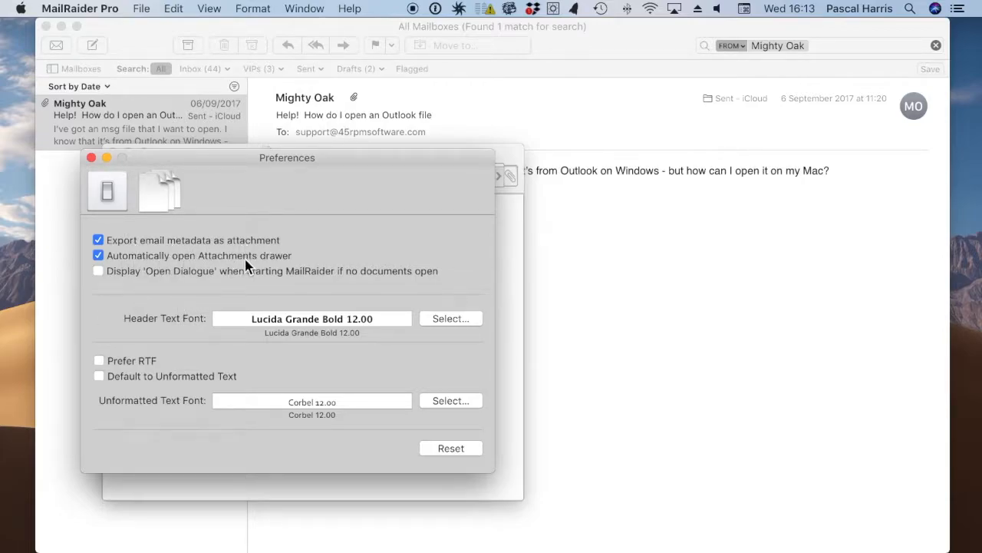
mouse_move(257, 269)
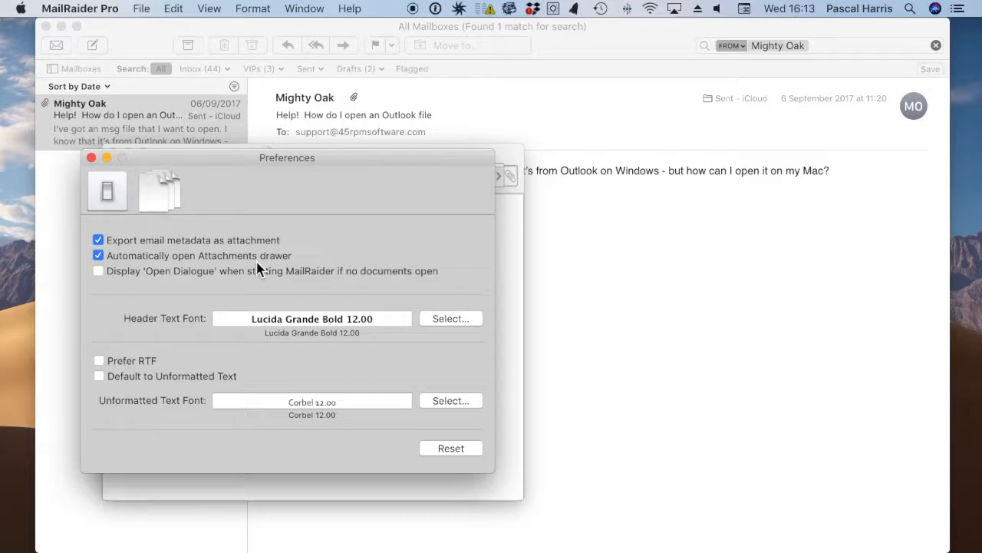
mouse_move(156, 296)
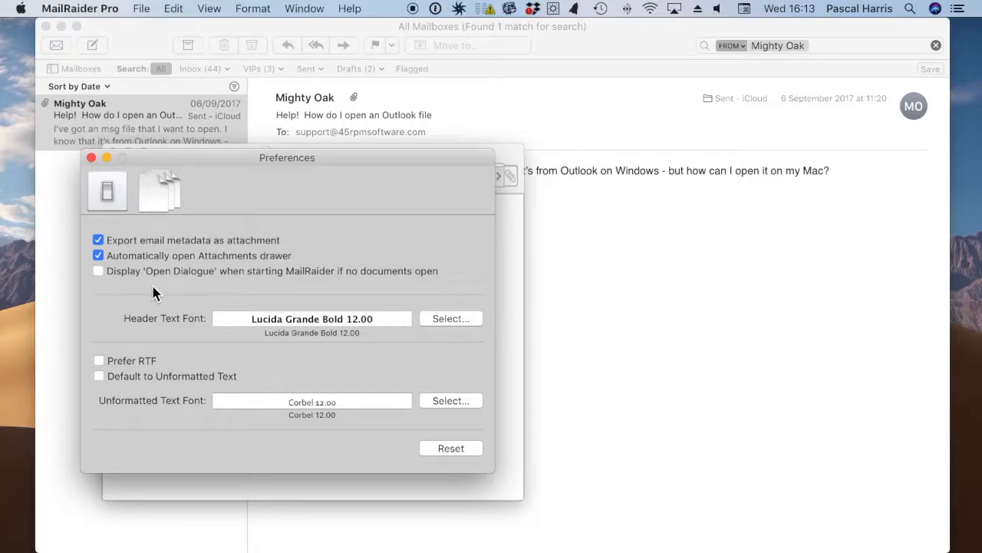
mouse_move(288, 284)
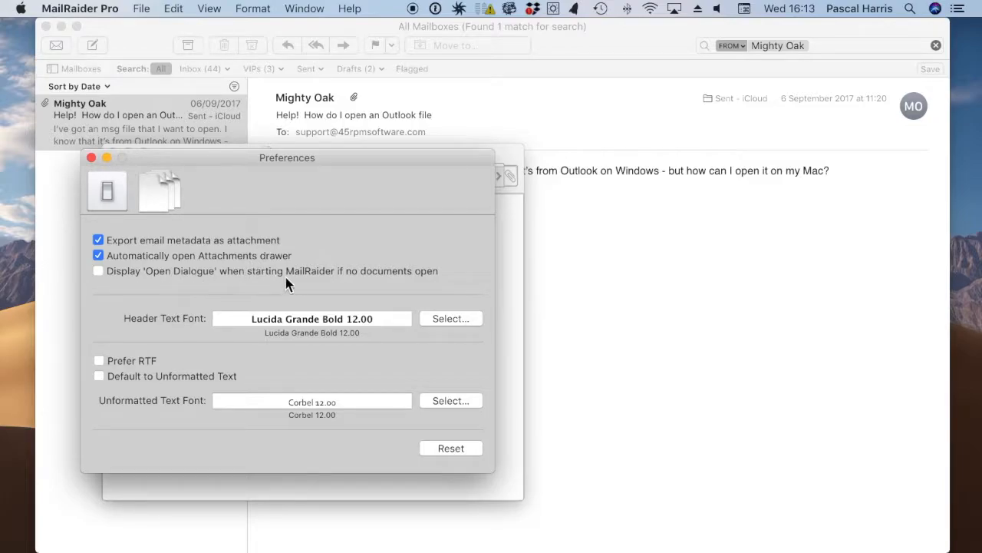
mouse_move(322, 288)
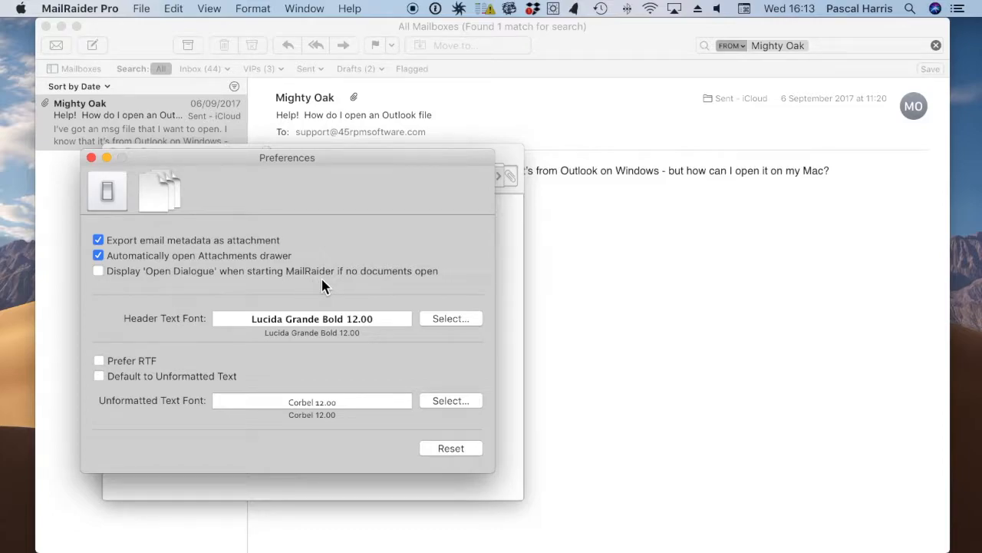
mouse_move(346, 286)
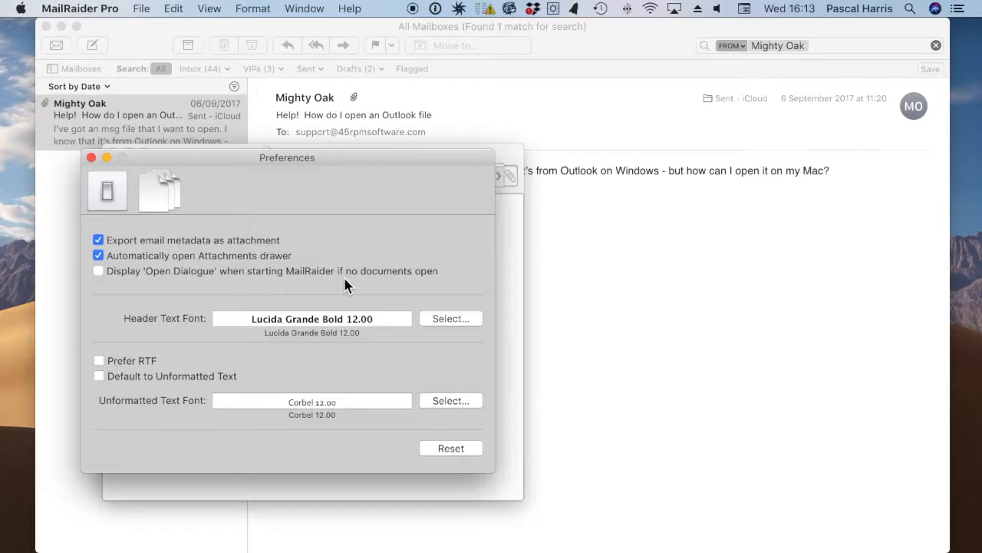
View the XML tag preferences, then open the MailRaider Pro Help
click(158, 190)
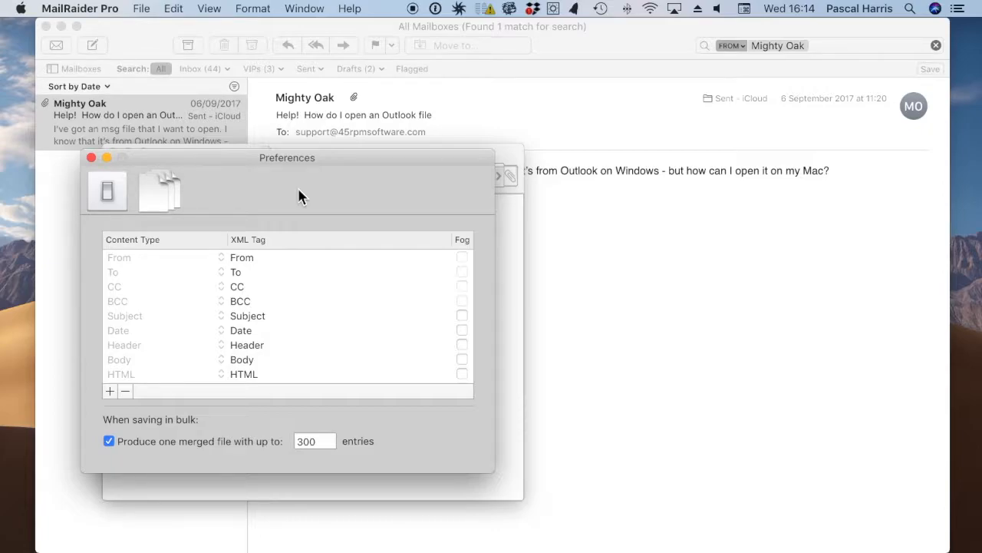
mouse_move(415, 223)
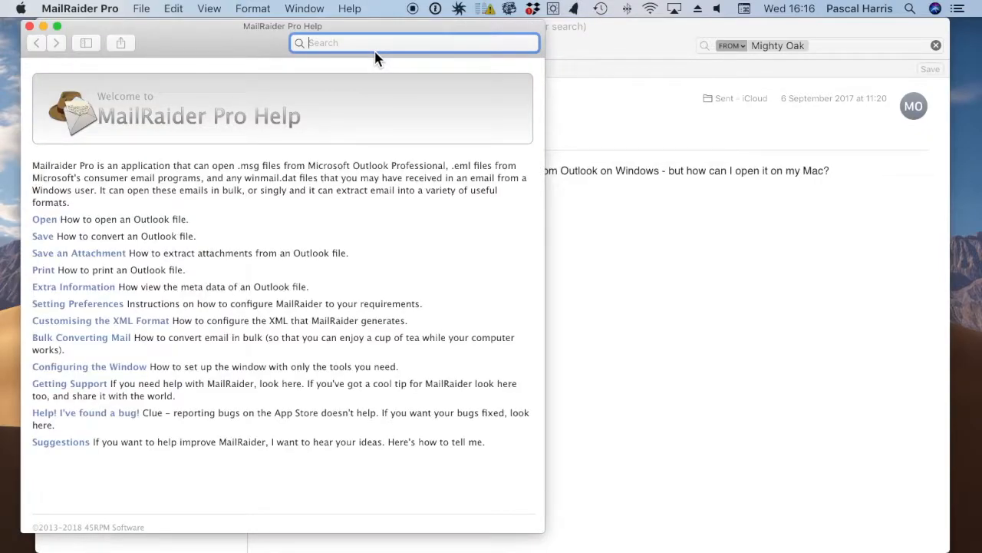
click(43, 218)
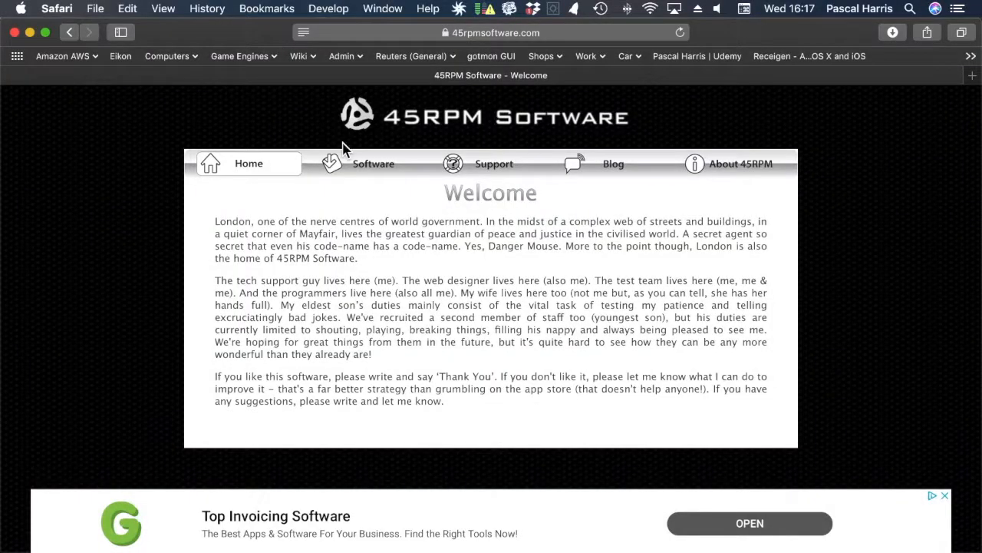
Go to the MailRaider product page from the site's Software listing
click(373, 162)
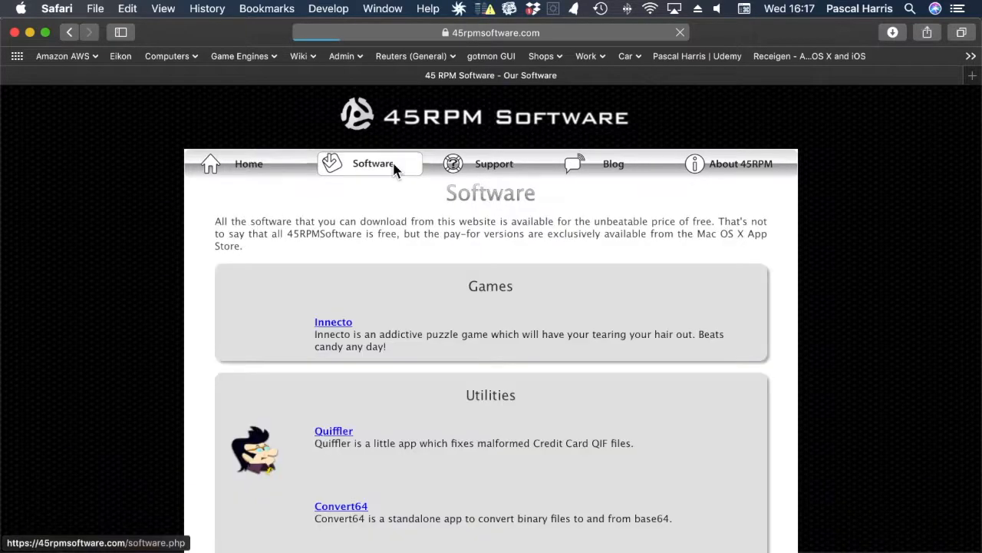
scroll(down, 3)
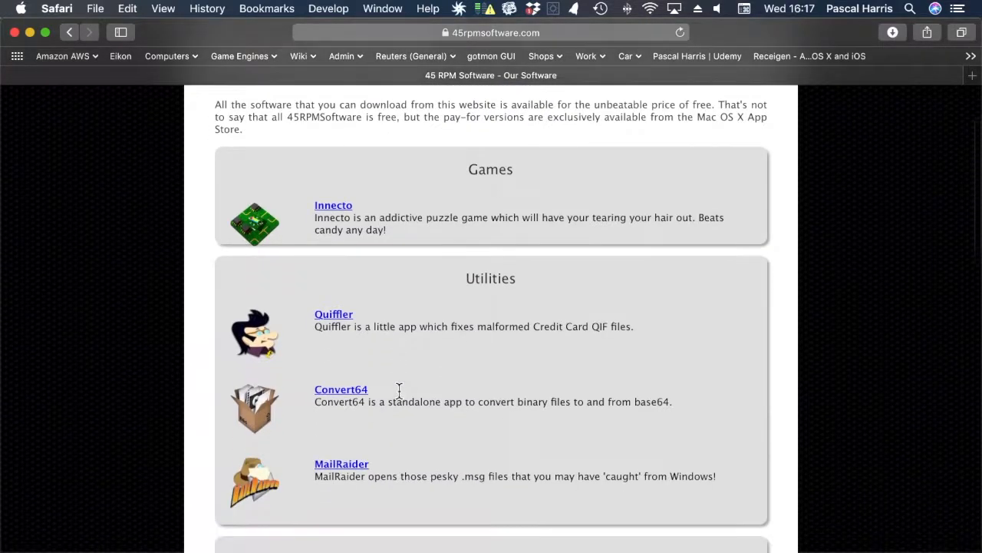
click(342, 463)
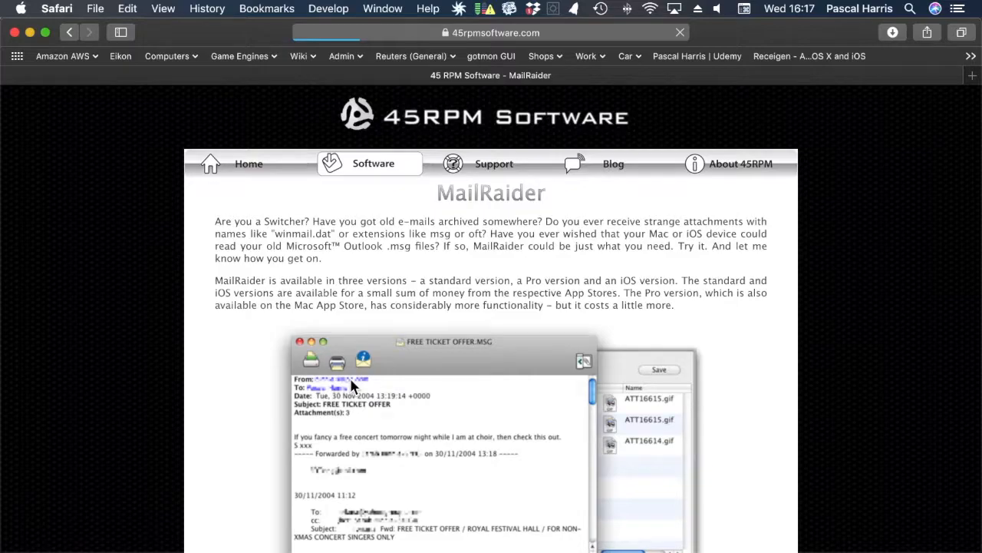
mouse_move(257, 387)
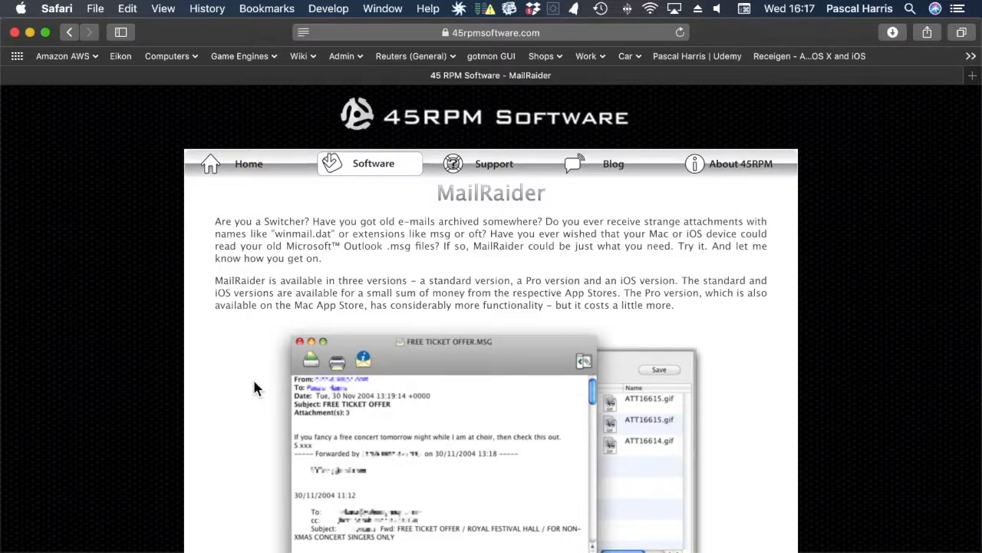
mouse_move(14, 37)
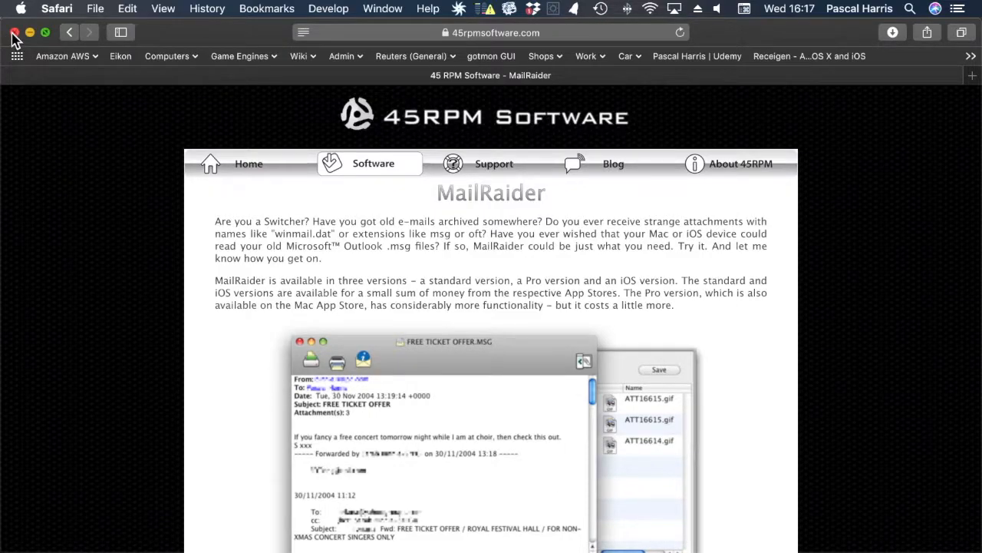